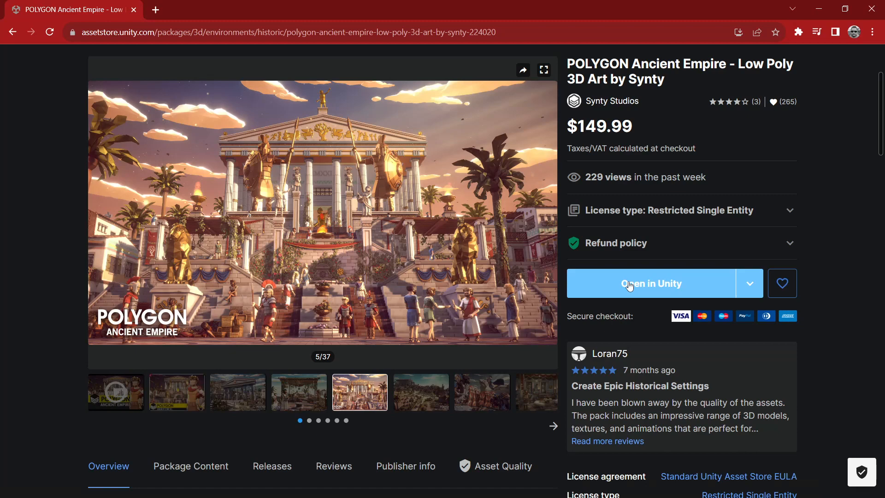
{"action": "mouse_move", "coordinate": [668, 291]}
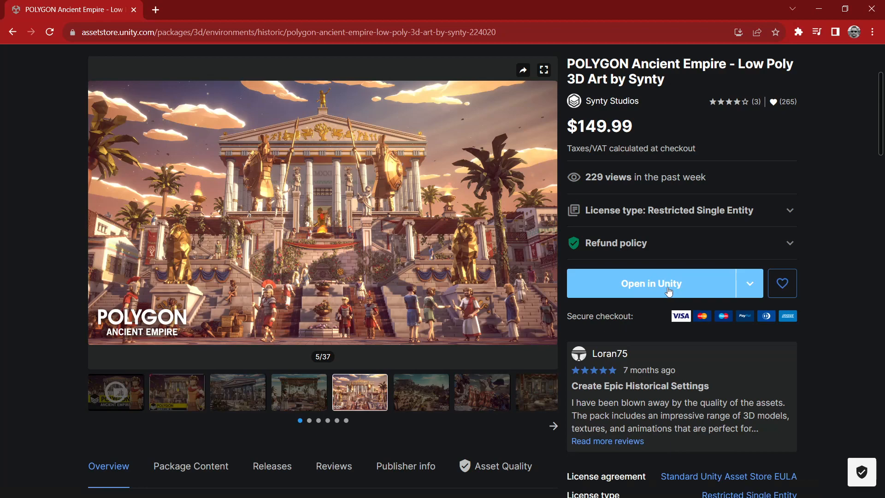
Request opening the POLYGON Ancient Empire pack in the Unity Editor from its store page
{"action": "left_click", "coordinate": [651, 283]}
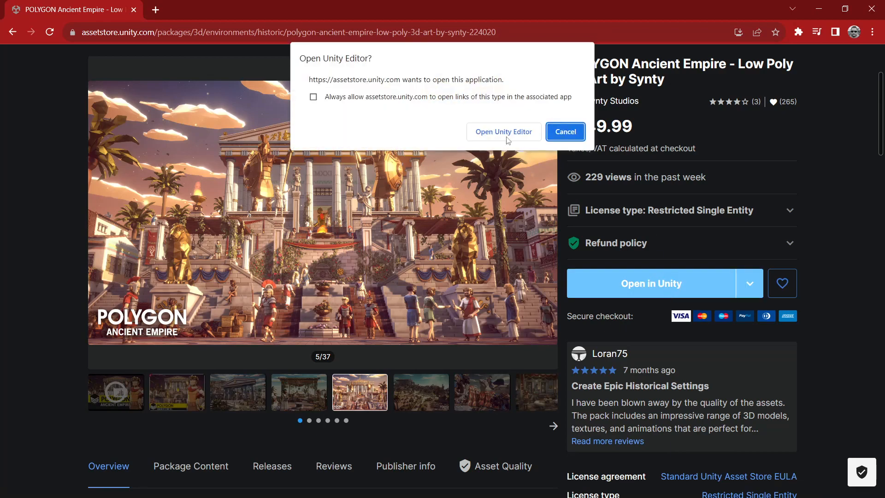
Allow Unity Editor to launch, then download and import POLYGON Ancient Empire from the Package Manager
{"action": "left_click", "coordinate": [503, 132]}
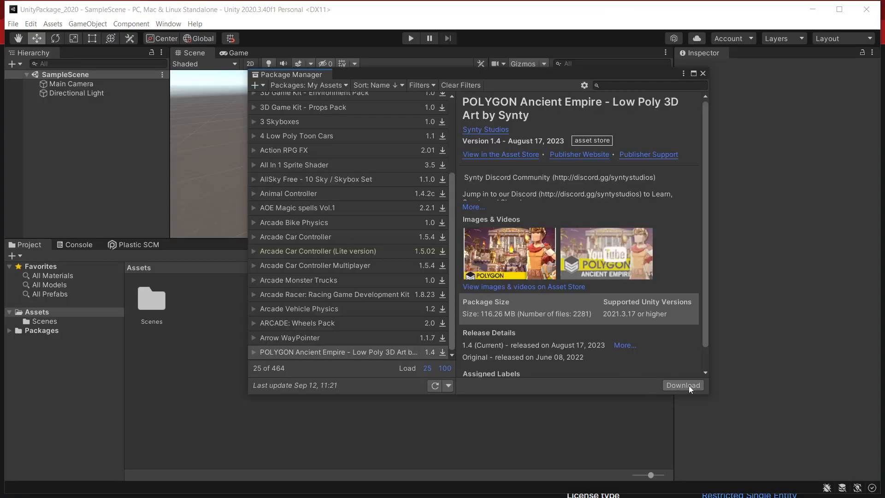
{"action": "left_click", "coordinate": [683, 386]}
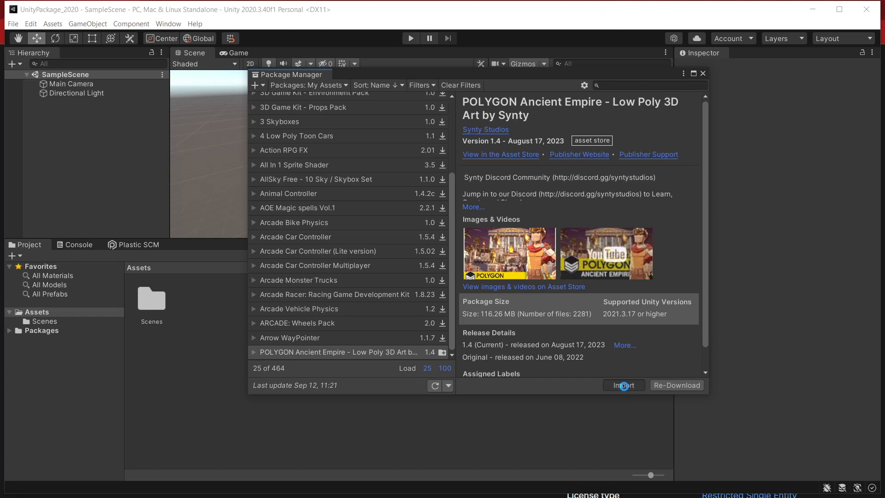
{"action": "left_click", "coordinate": [623, 385]}
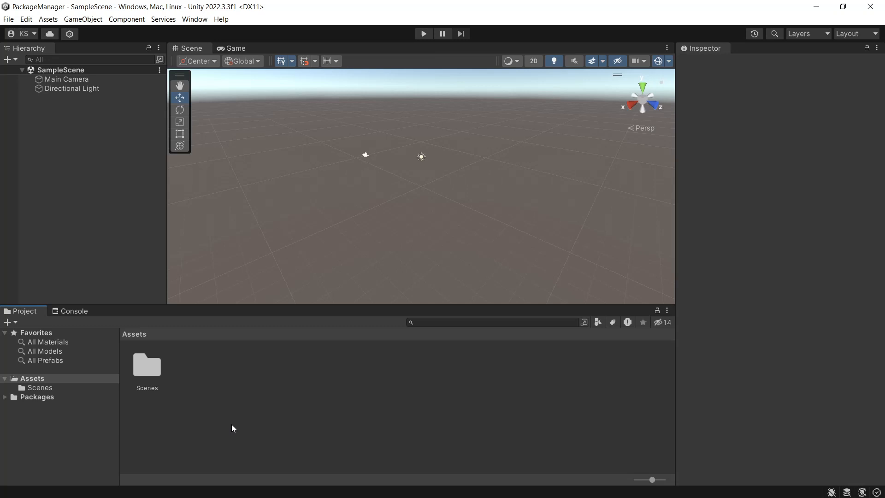
Show the Package Manager listing the owned Synty Studios packs under My Assets
{"action": "left_click", "coordinate": [195, 19]}
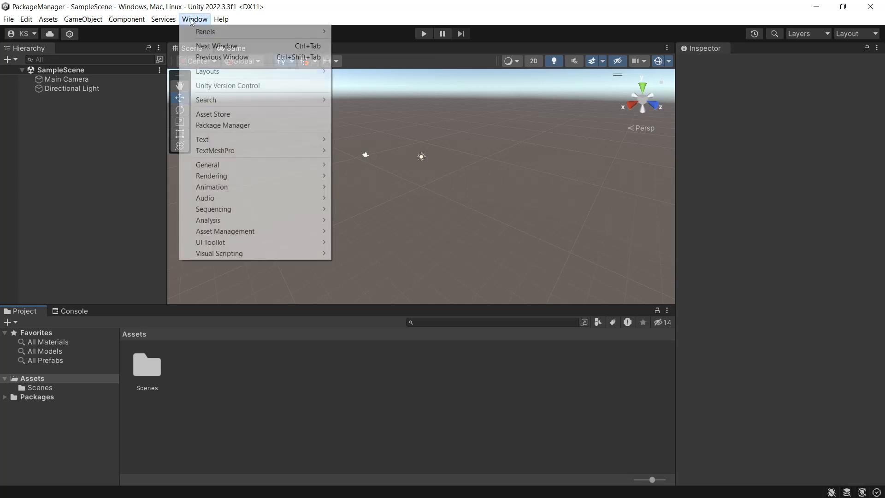
{"action": "left_click", "coordinate": [222, 125]}
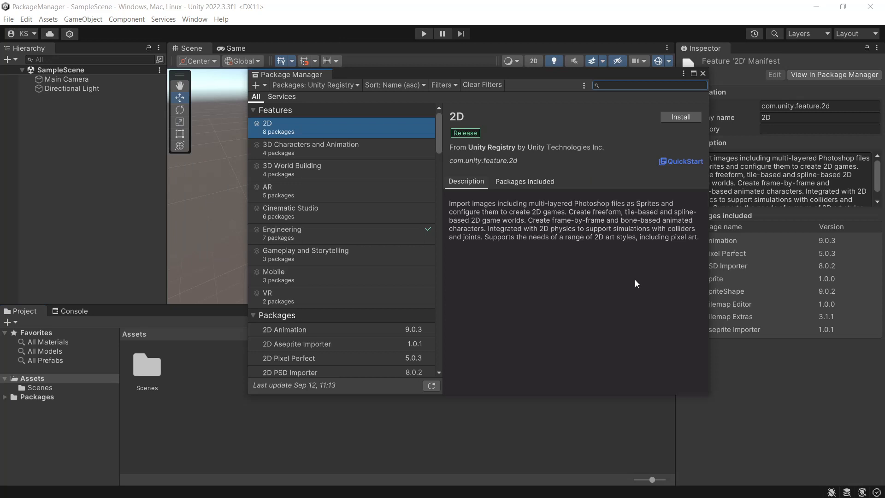
{"action": "mouse_move", "coordinate": [569, 225]}
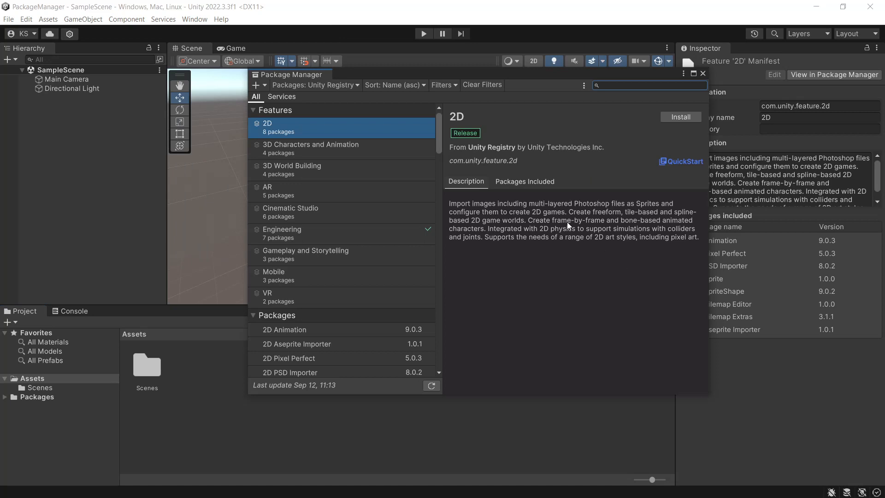
{"action": "left_click", "coordinate": [314, 85]}
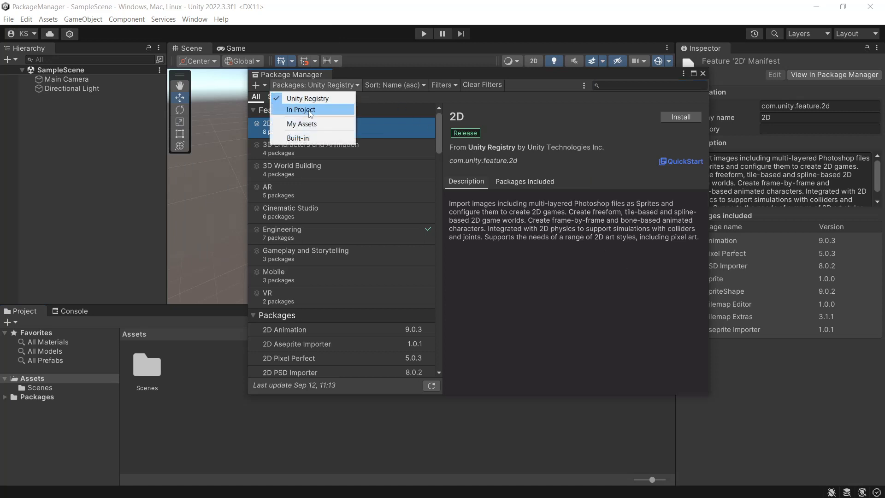
{"action": "left_click", "coordinate": [302, 124]}
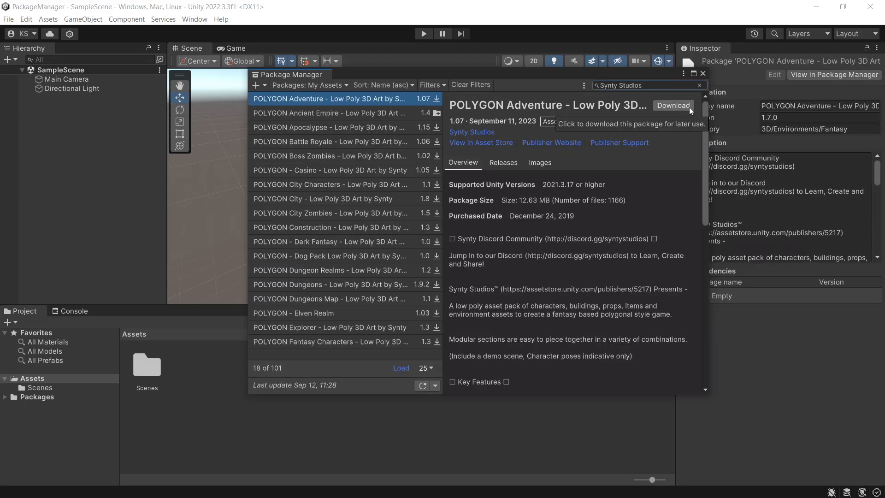
Download the POLYGON Battle Royale pack and start importing it into the project
{"action": "left_click", "coordinate": [329, 142]}
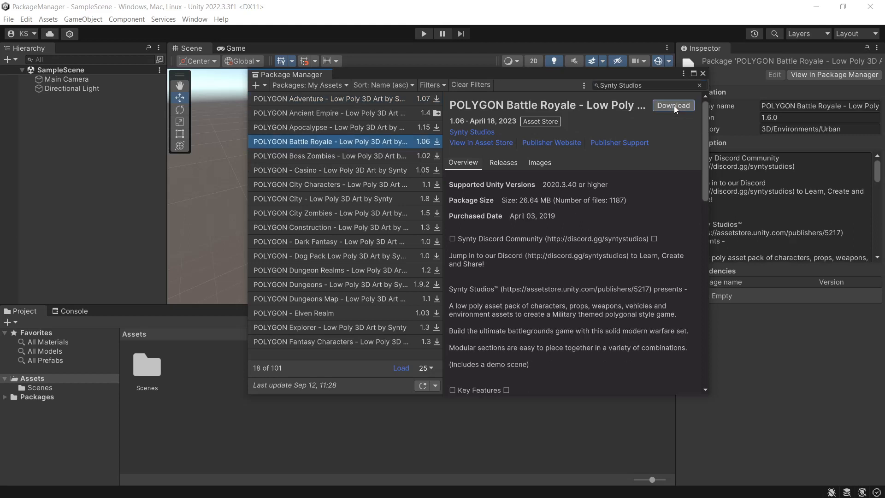
{"action": "left_click", "coordinate": [673, 105]}
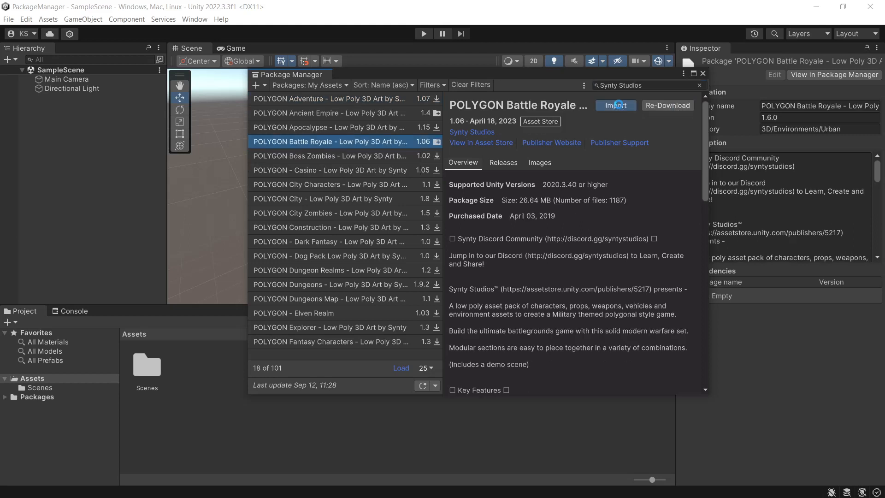
{"action": "left_click", "coordinate": [614, 105]}
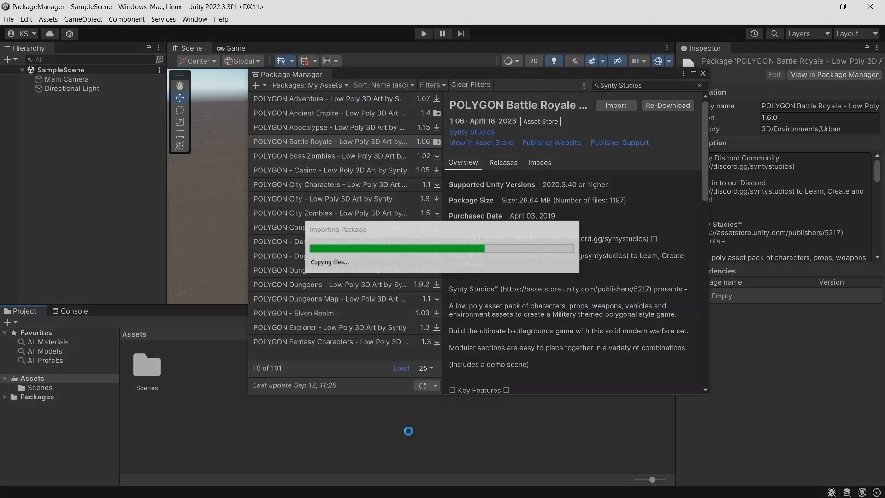